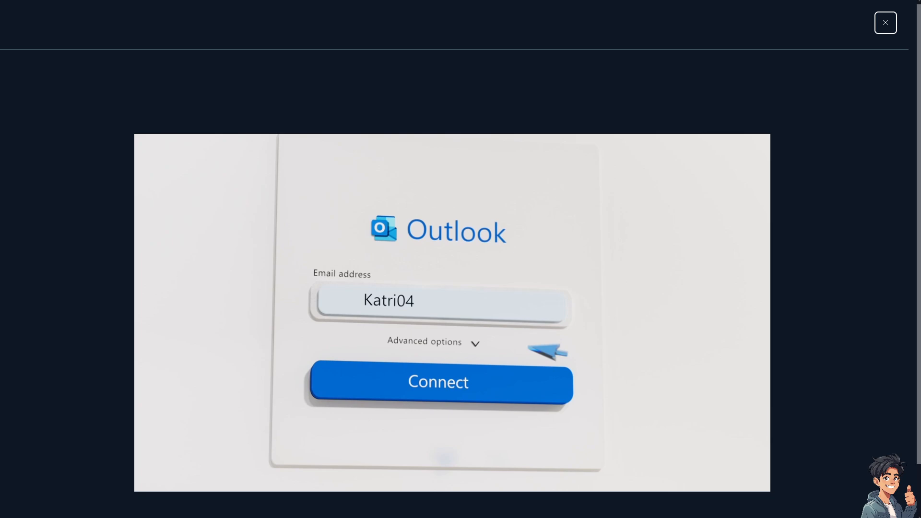
Continue past the Outlook intro screen to the Microsoft sign-in page
{"action": "left_click", "coordinate": [438, 381]}
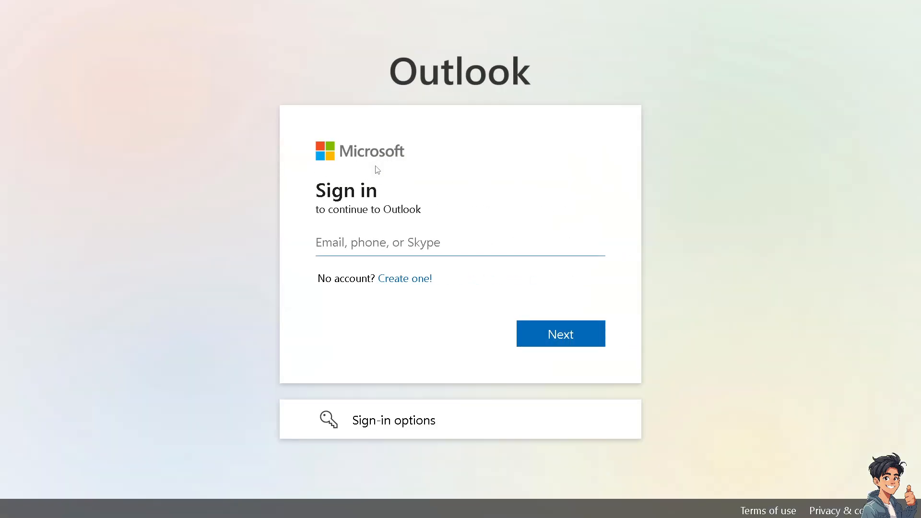
Go through the sign-in screens to reach the mailbox with the draft message showing
{"action": "left_click", "coordinate": [377, 242]}
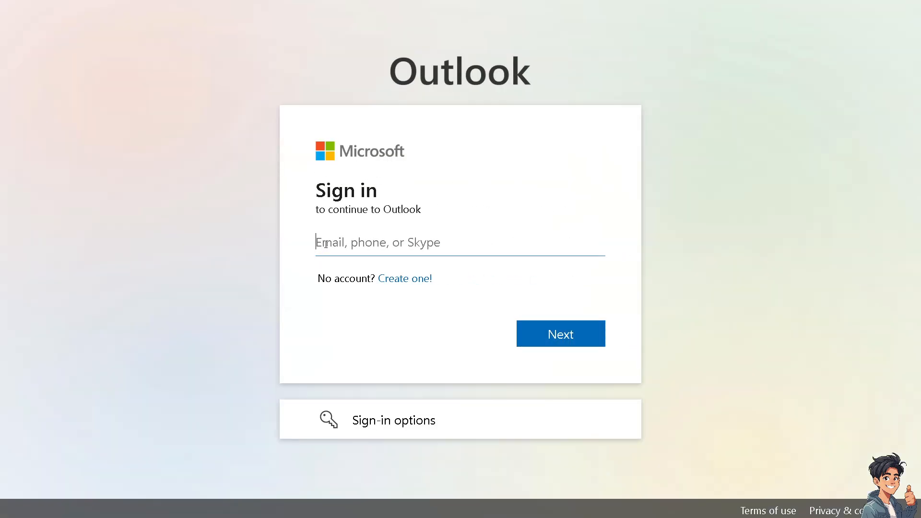
{"action": "left_click", "coordinate": [404, 278]}
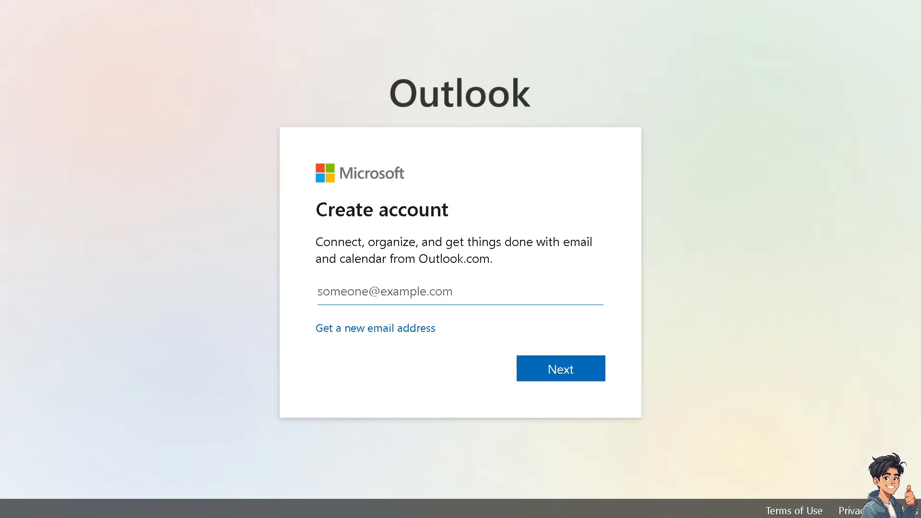
{"action": "left_click", "coordinate": [459, 291]}
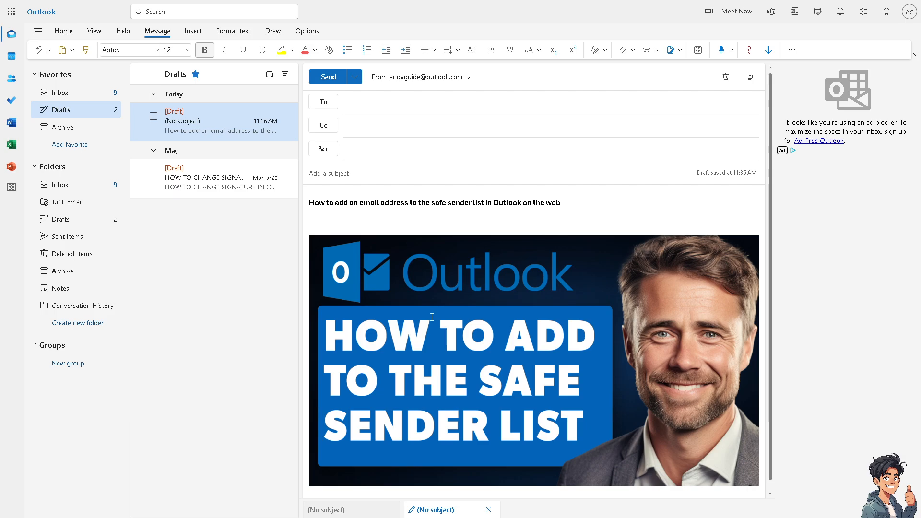
{"action": "mouse_move", "coordinate": [70, 145]}
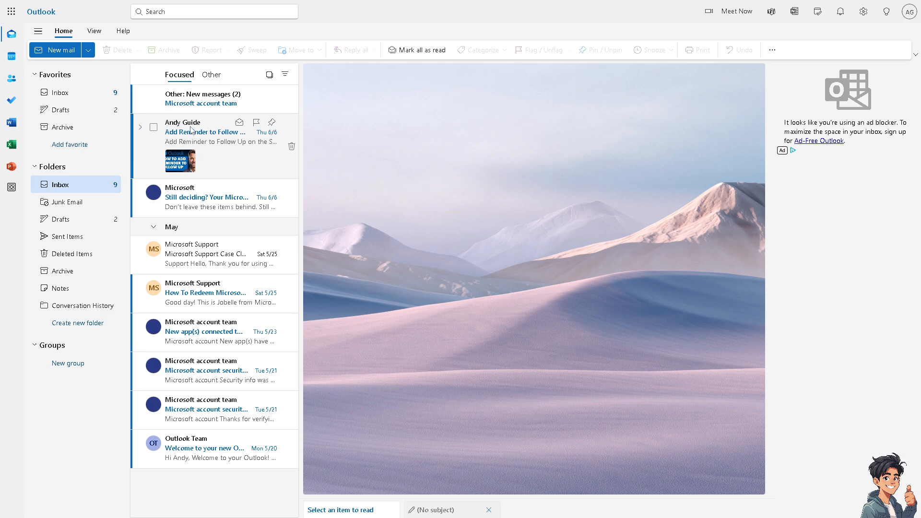
{"action": "mouse_move", "coordinate": [182, 122]}
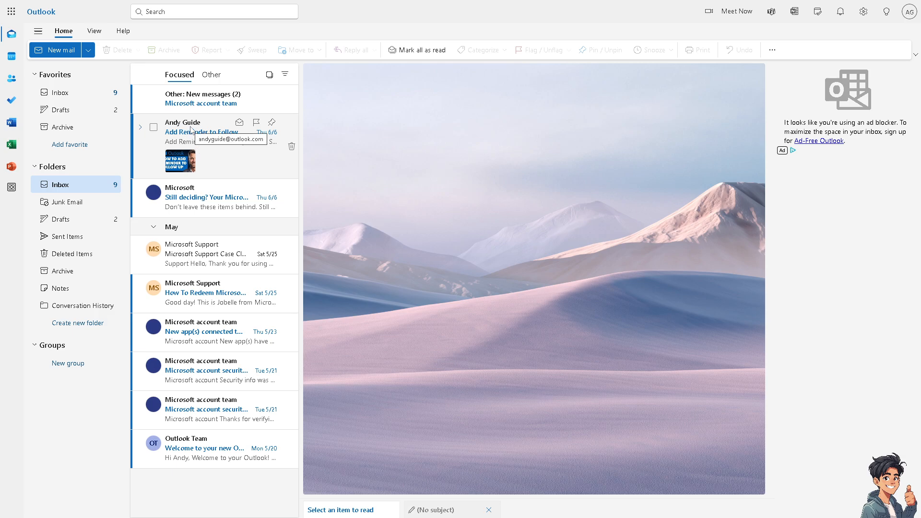
{"action": "mouse_move", "coordinate": [189, 131]}
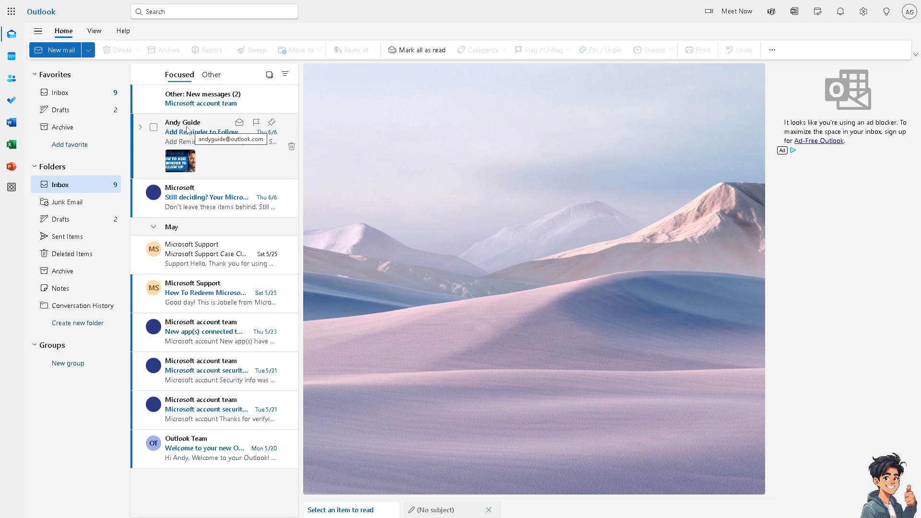
{"action": "right_click", "coordinate": [193, 131]}
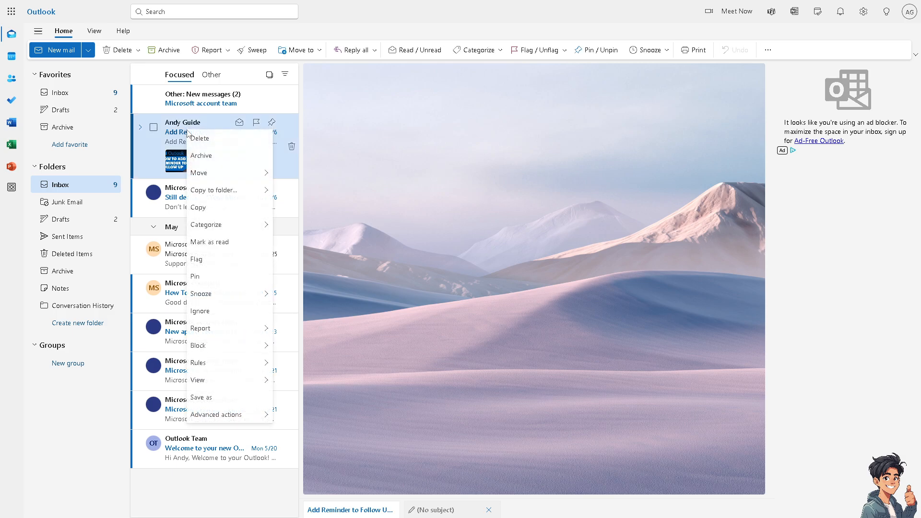
{"action": "mouse_move", "coordinate": [198, 344]}
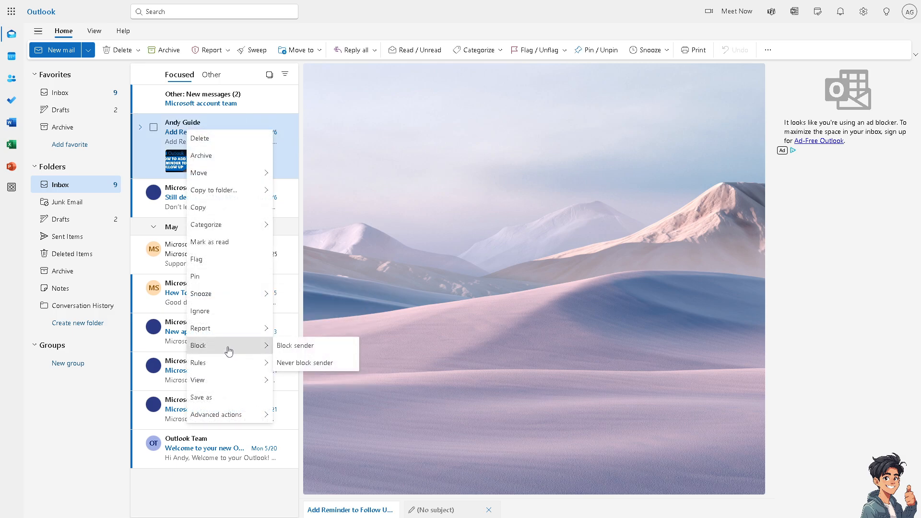
{"action": "mouse_move", "coordinate": [305, 363]}
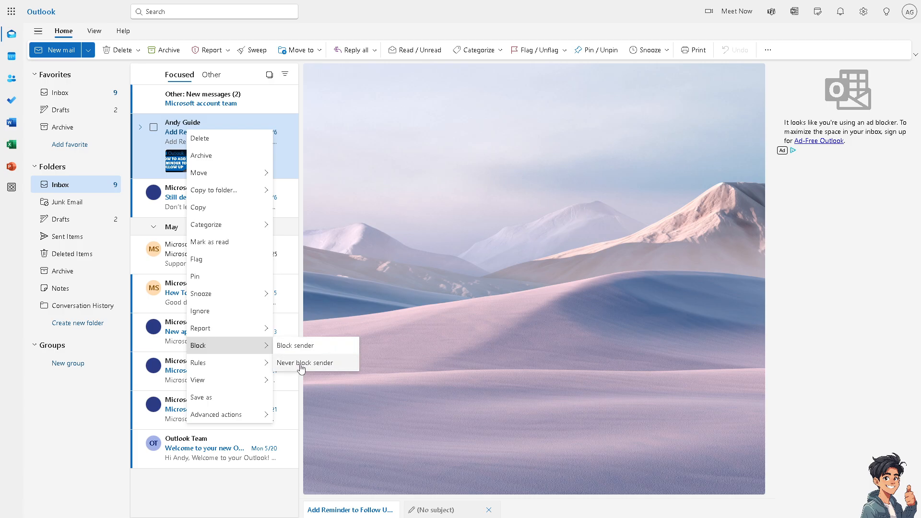
{"action": "left_click", "coordinate": [304, 363]}
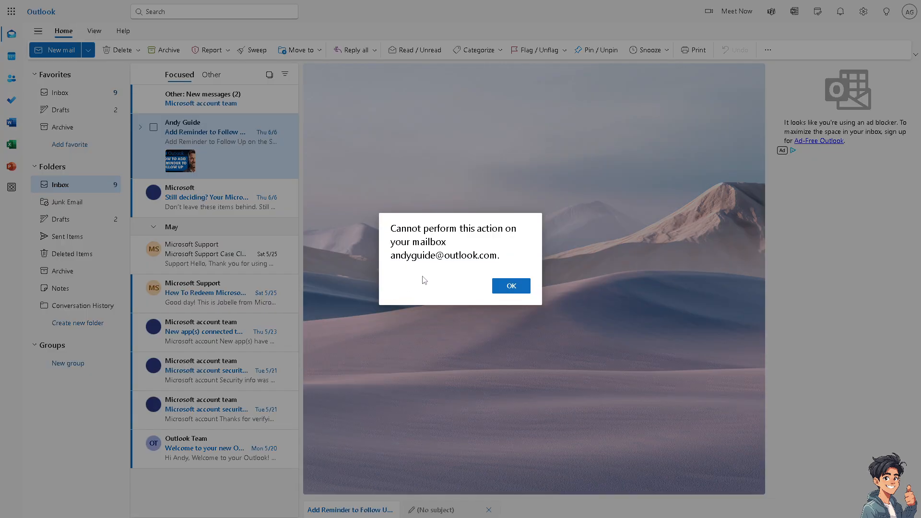
{"action": "left_click", "coordinate": [511, 286]}
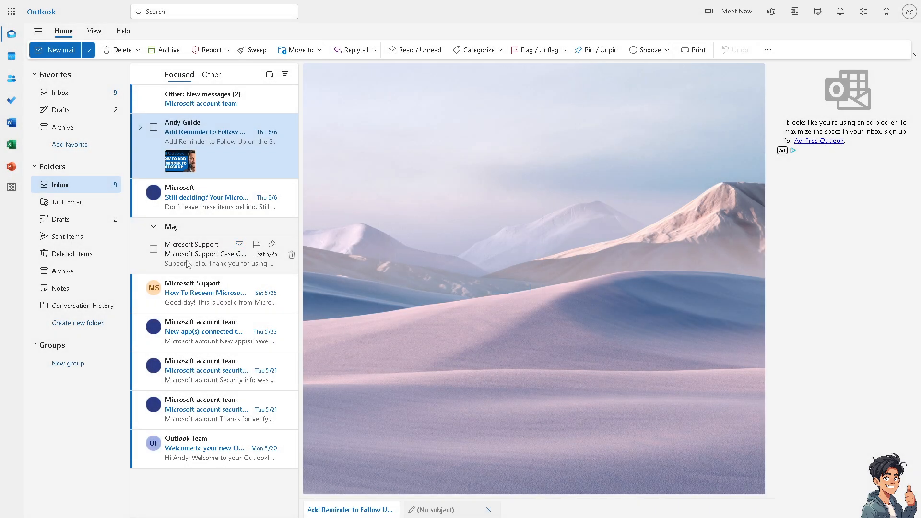
Bring up the actions menu for the Microsoft Support case message to reach Never block sender
{"action": "right_click", "coordinate": [211, 254]}
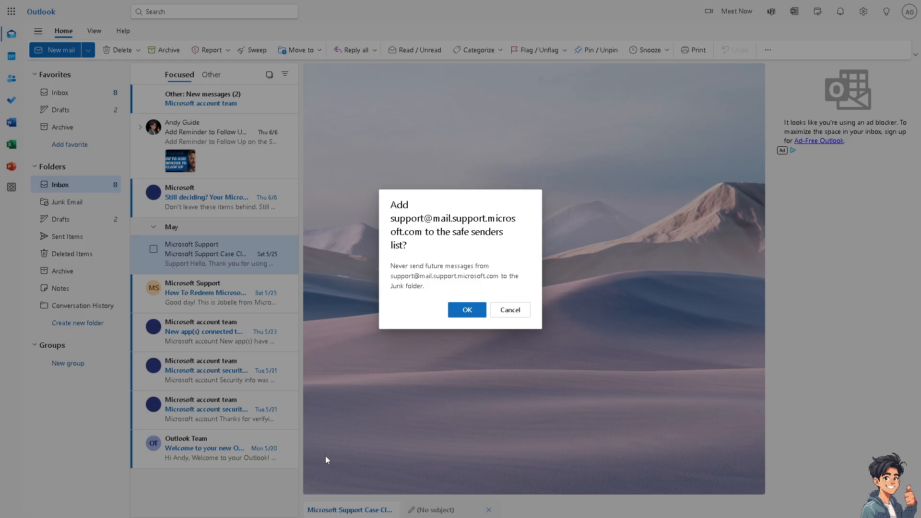
{"action": "mouse_move", "coordinate": [413, 240]}
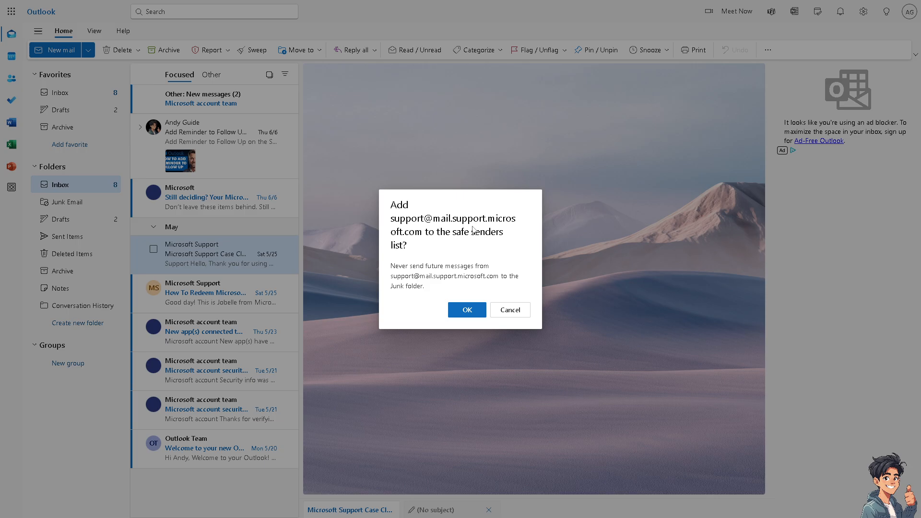
{"action": "mouse_move", "coordinate": [470, 250]}
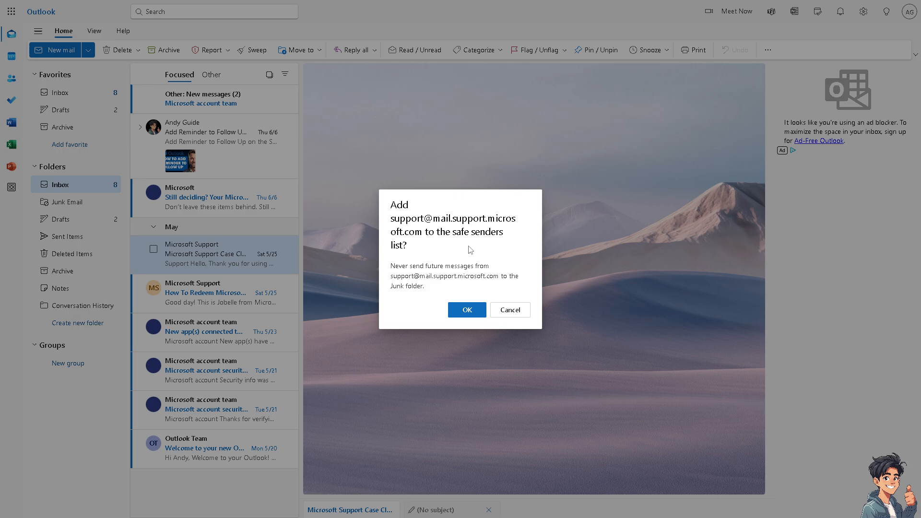
{"action": "mouse_move", "coordinate": [467, 310]}
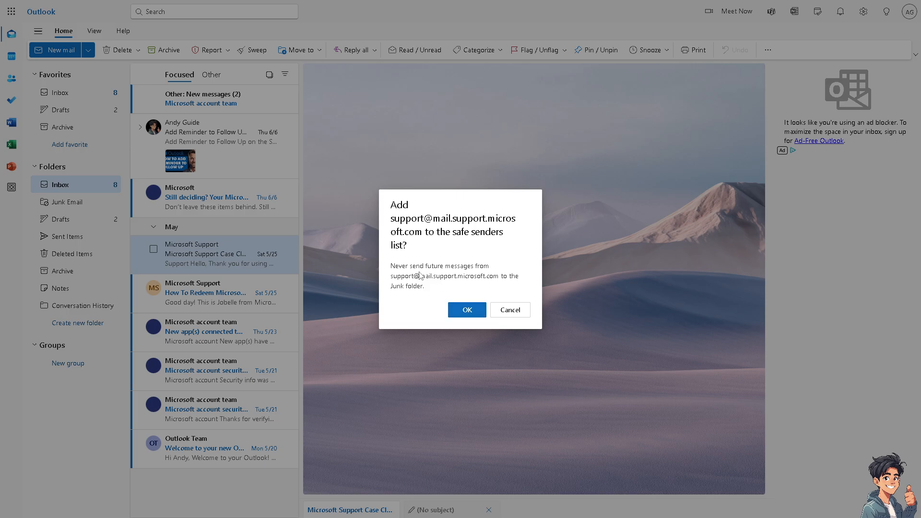
{"action": "mouse_move", "coordinate": [442, 288]}
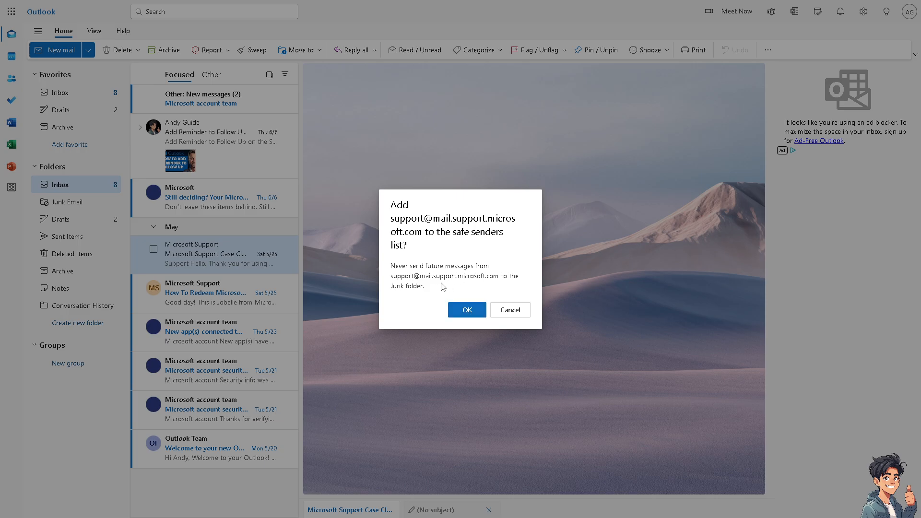
{"action": "mouse_move", "coordinate": [451, 281]}
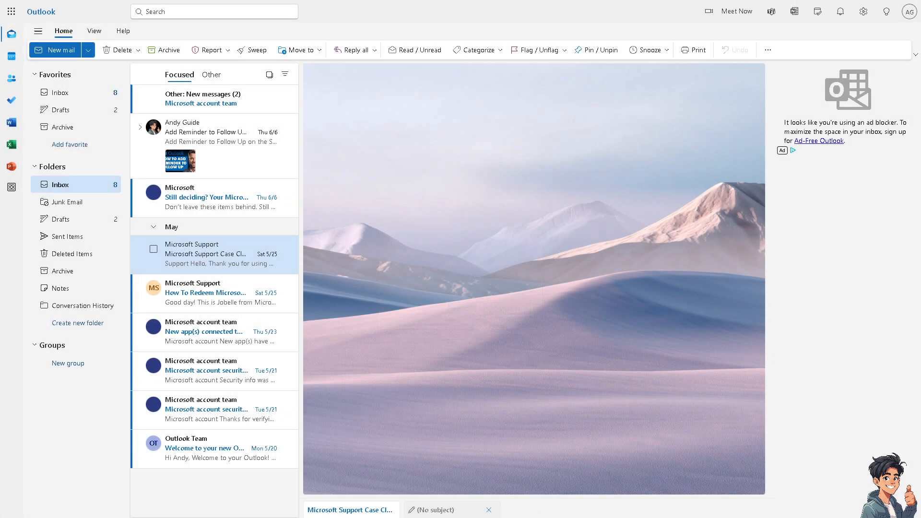
{"action": "mouse_move", "coordinate": [849, 167]}
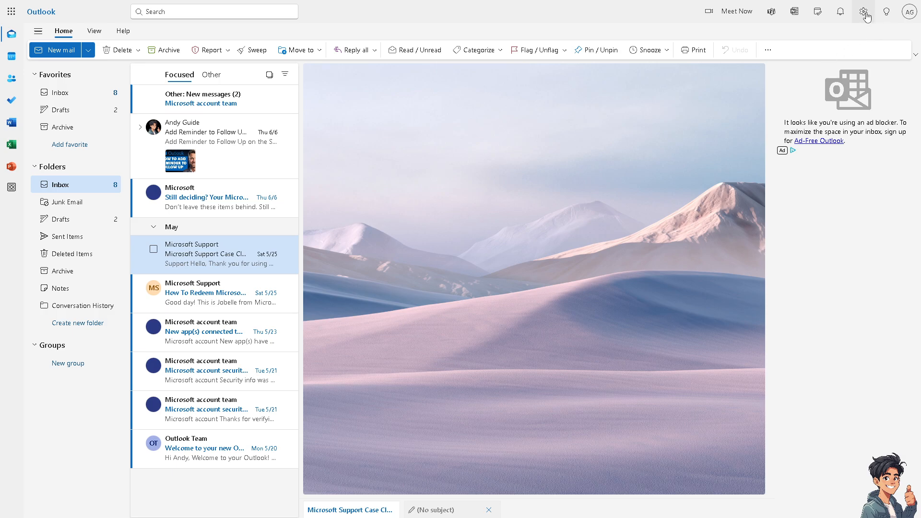
{"action": "mouse_move", "coordinate": [865, 12]}
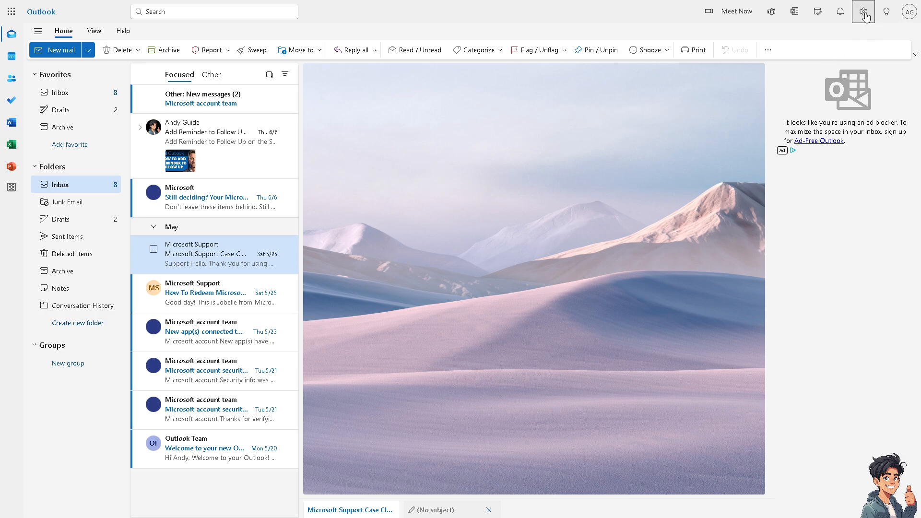
Show the Outlook Settings on the Mail layout page via the gear icon
{"action": "left_click", "coordinate": [863, 11]}
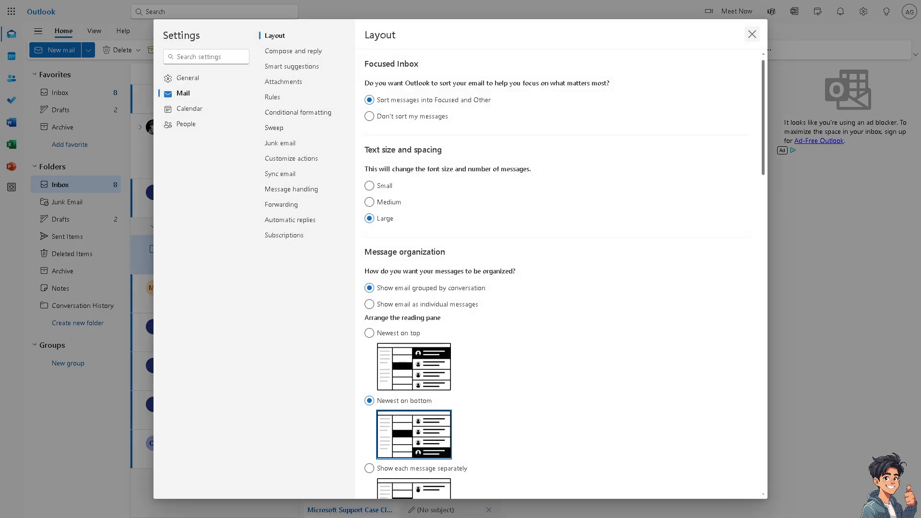
{"action": "left_click", "coordinate": [280, 143]}
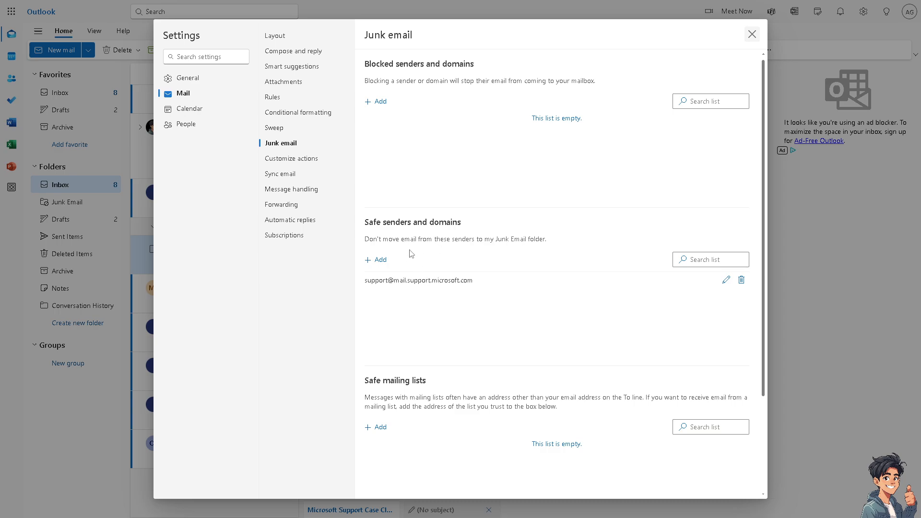
{"action": "mouse_move", "coordinate": [437, 232]}
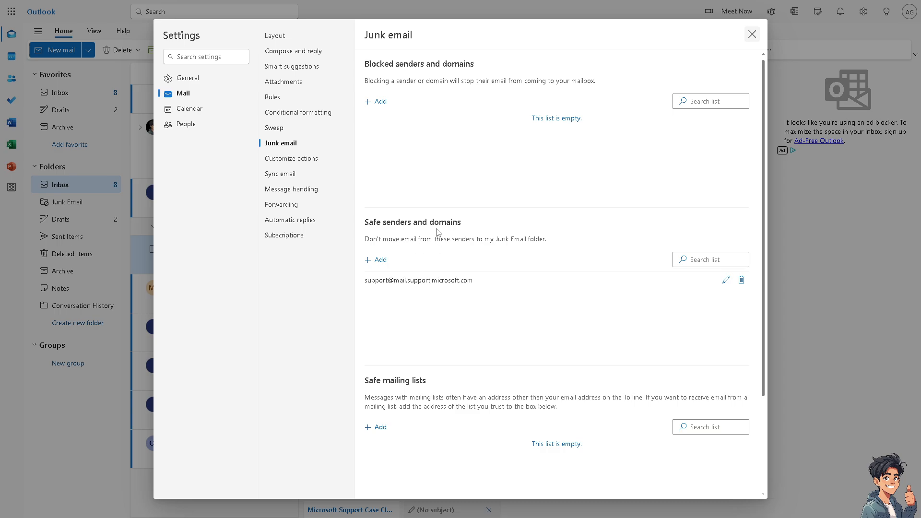
{"action": "mouse_move", "coordinate": [394, 246]}
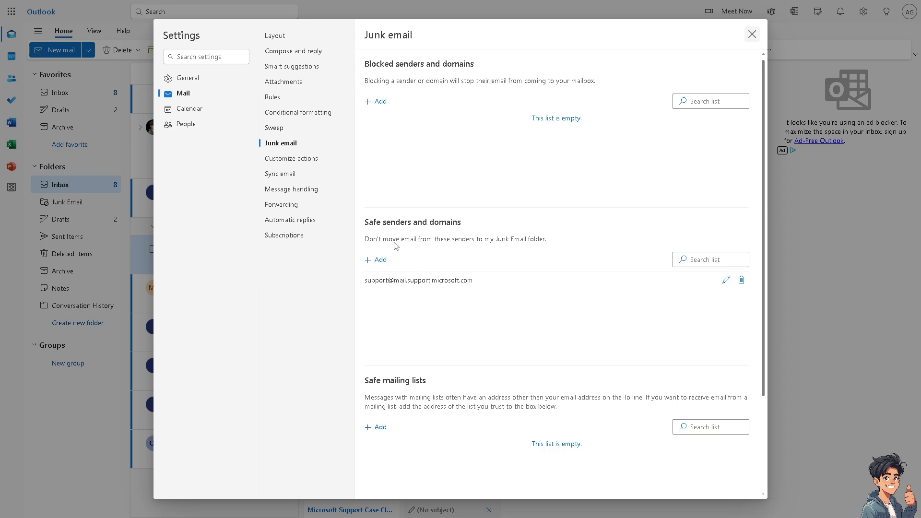
{"action": "mouse_move", "coordinate": [523, 245]}
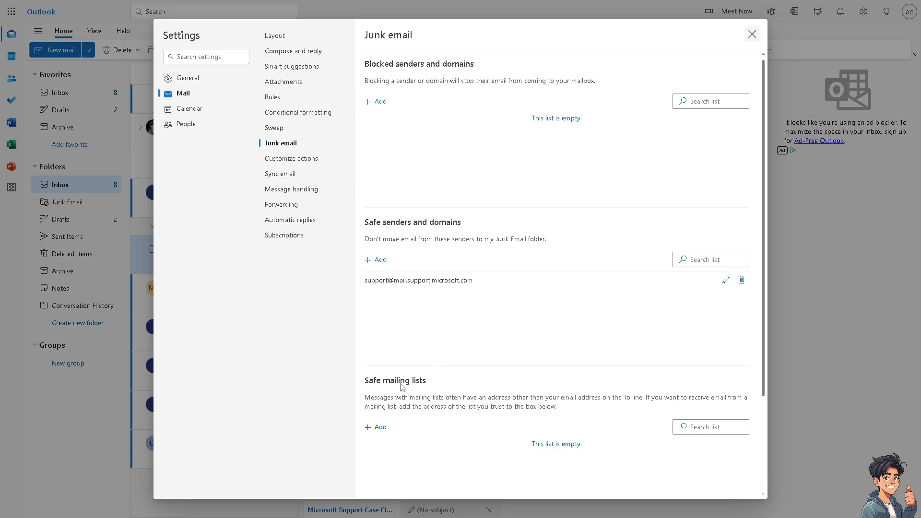
{"action": "mouse_move", "coordinate": [380, 390]}
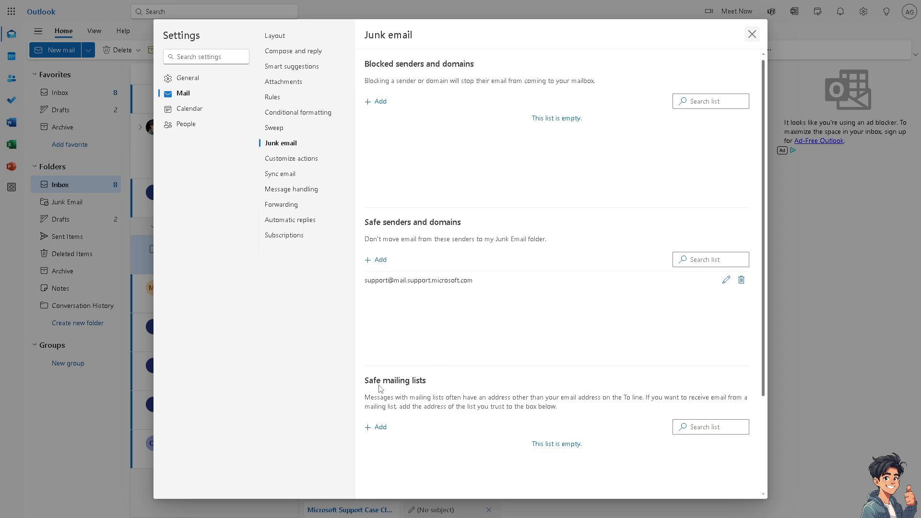
{"action": "mouse_move", "coordinate": [558, 438]}
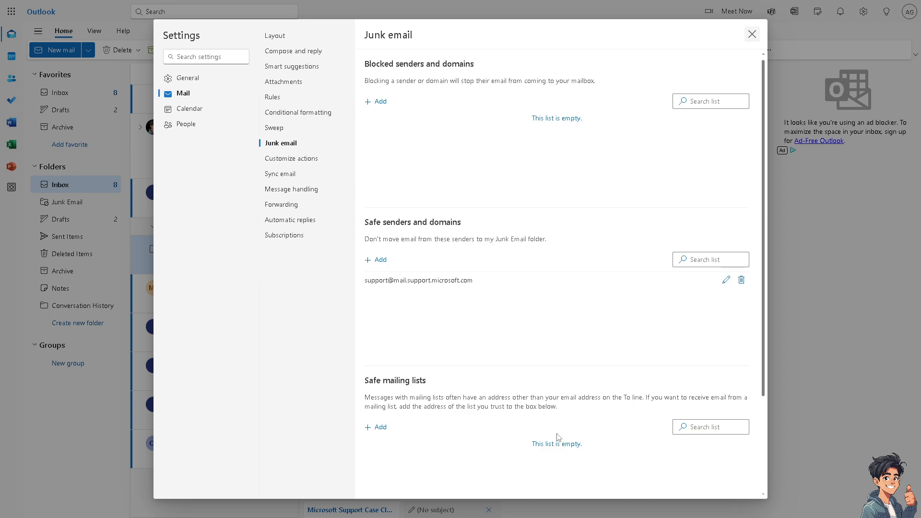
{"action": "mouse_move", "coordinate": [515, 456]}
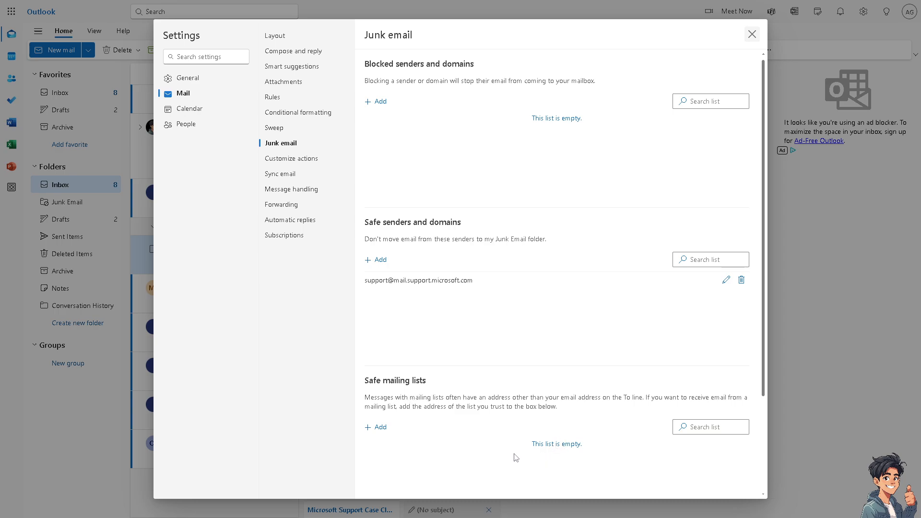
{"action": "mouse_move", "coordinate": [383, 407]}
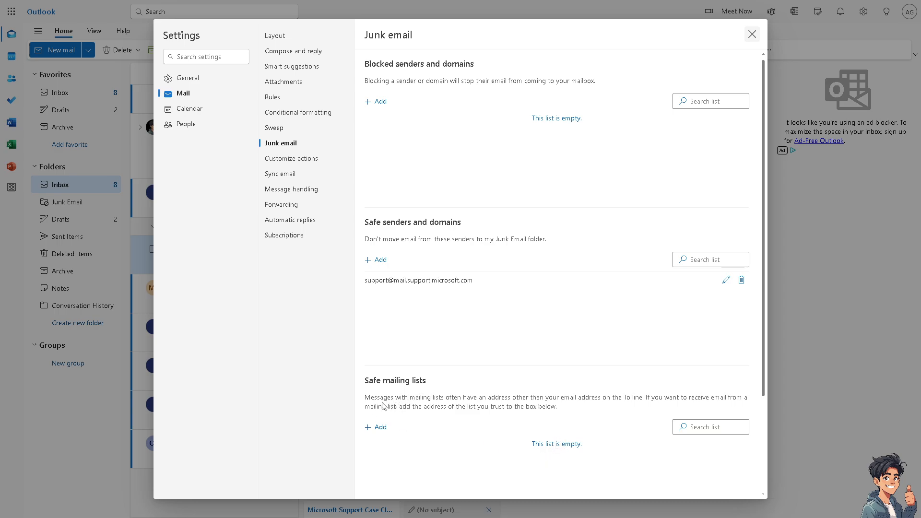
{"action": "mouse_move", "coordinate": [474, 405]}
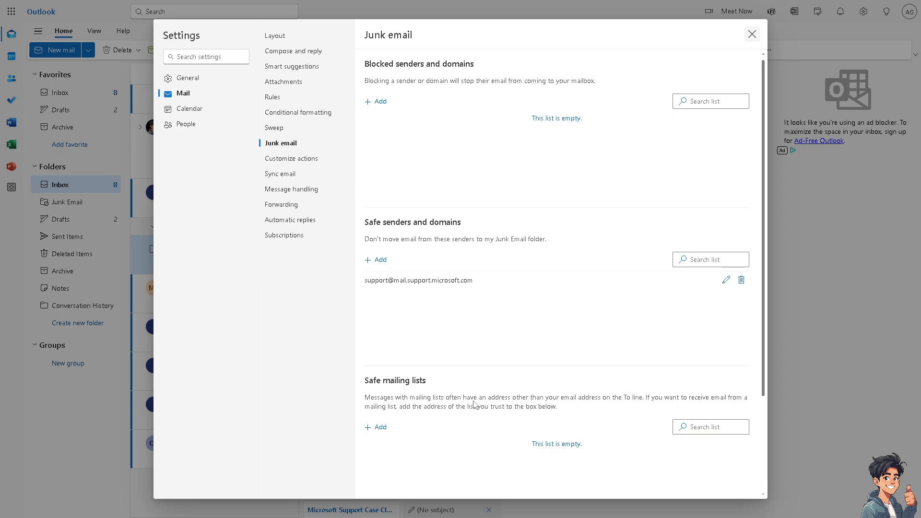
{"action": "mouse_move", "coordinate": [594, 409]}
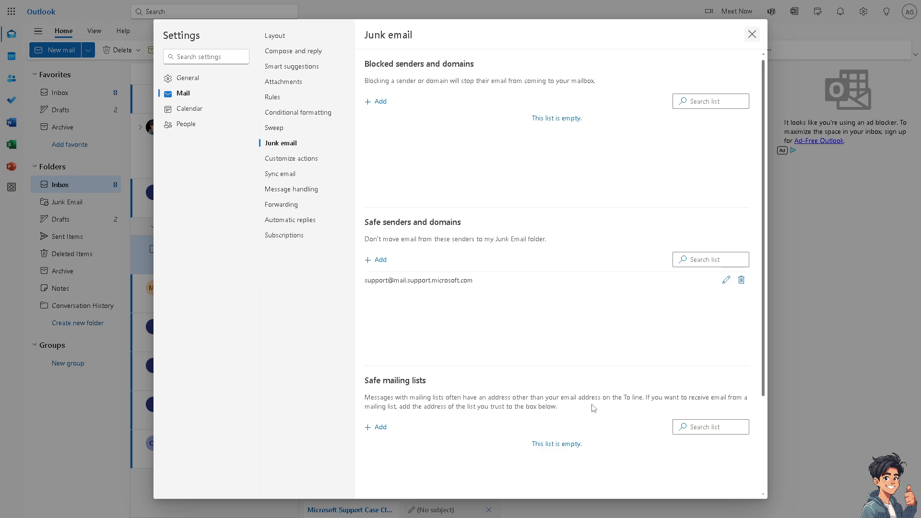
{"action": "mouse_move", "coordinate": [660, 404]}
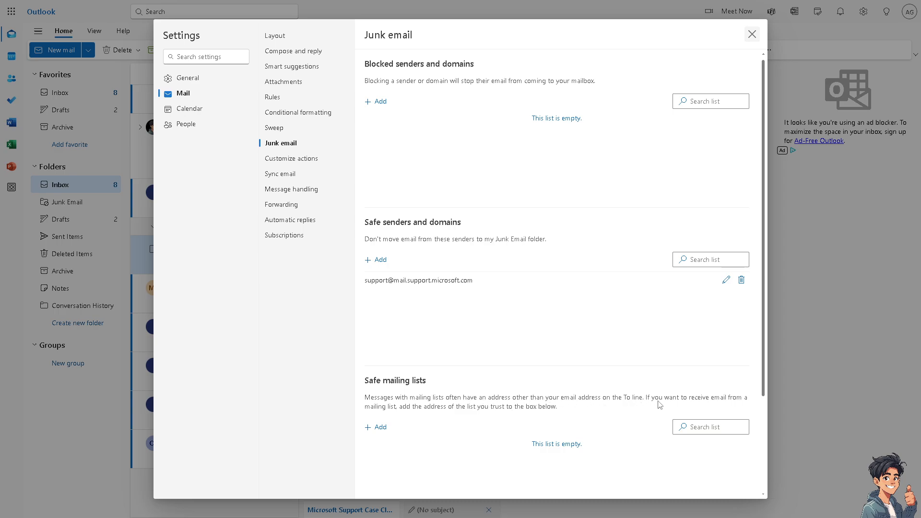
{"action": "mouse_move", "coordinate": [426, 417]}
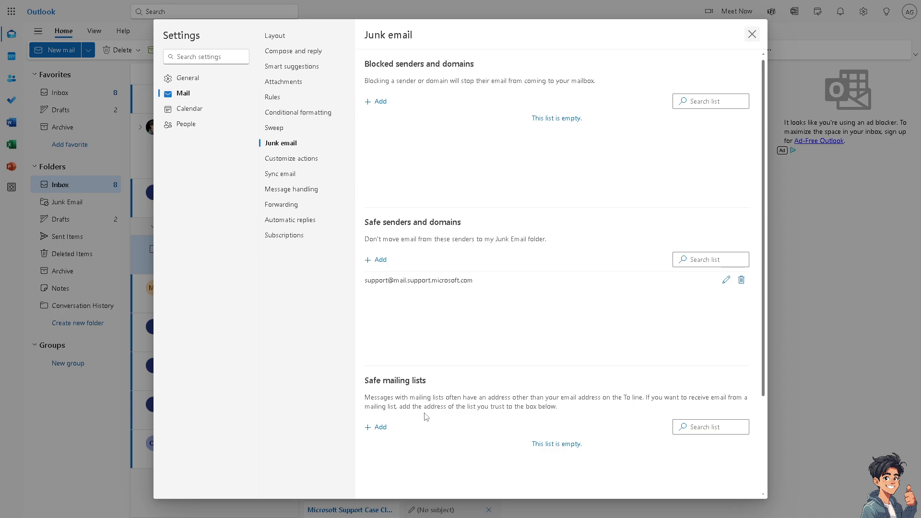
{"action": "mouse_move", "coordinate": [482, 415]}
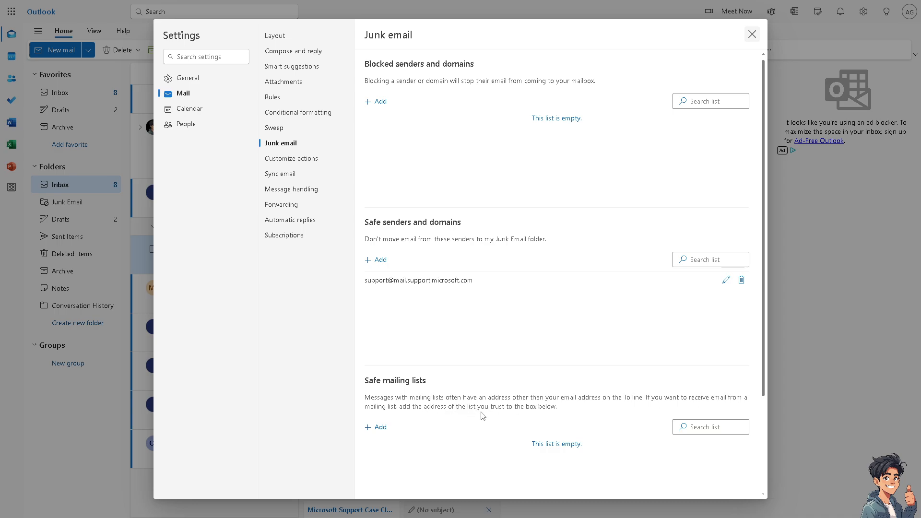
{"action": "mouse_move", "coordinate": [494, 330]}
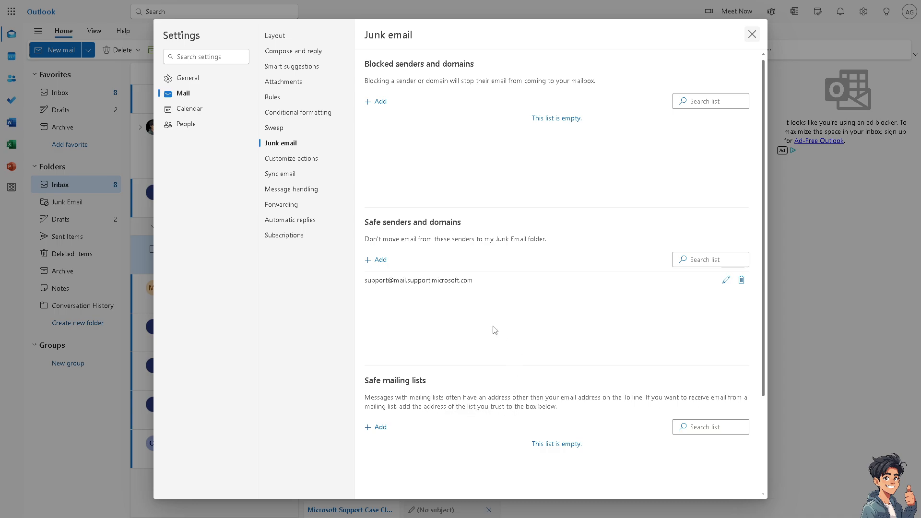
{"action": "mouse_move", "coordinate": [470, 302]}
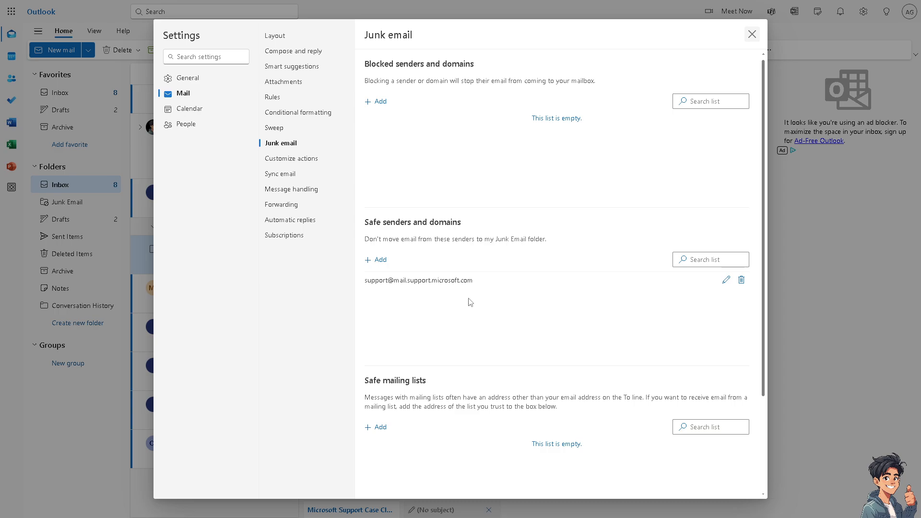
{"action": "mouse_move", "coordinate": [473, 303]}
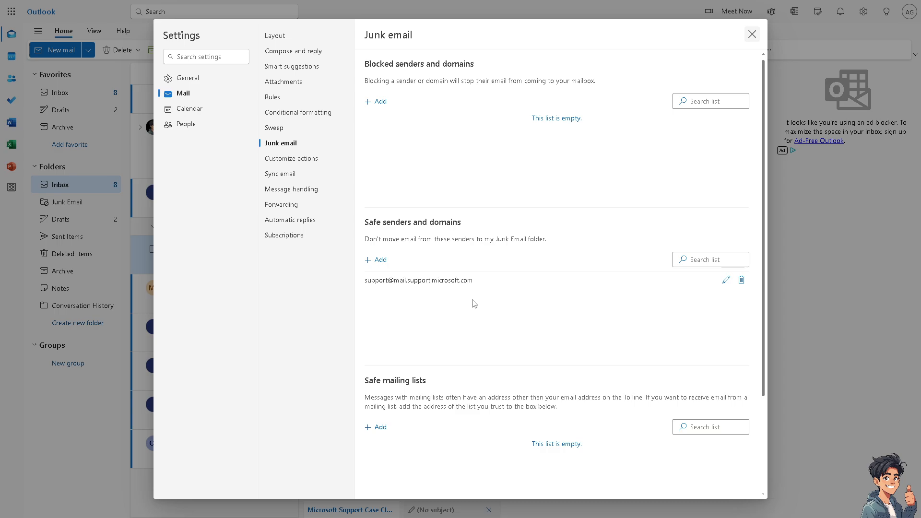
{"action": "mouse_move", "coordinate": [435, 275]}
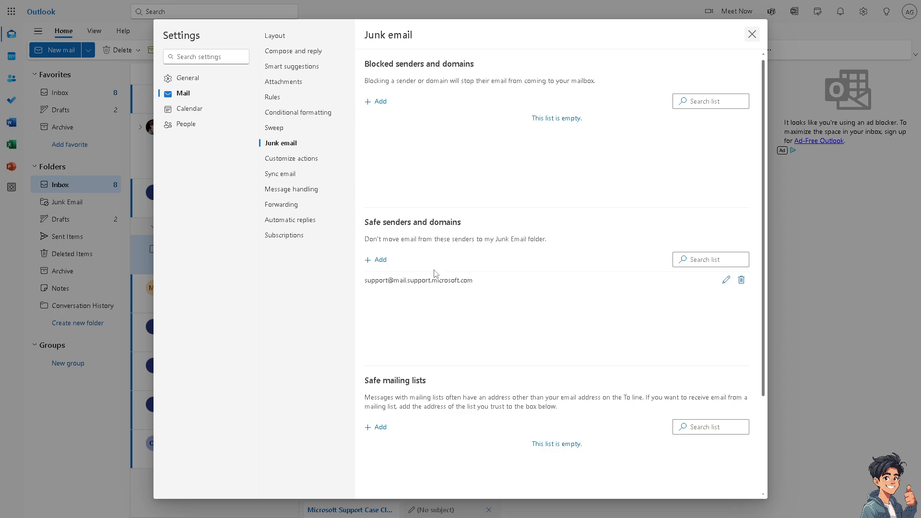
{"action": "mouse_move", "coordinate": [435, 284]}
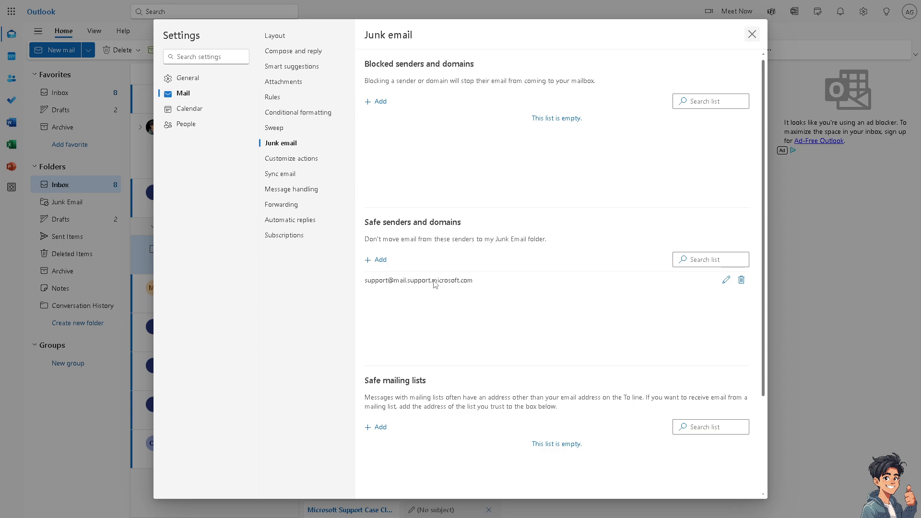
{"action": "mouse_move", "coordinate": [404, 279]}
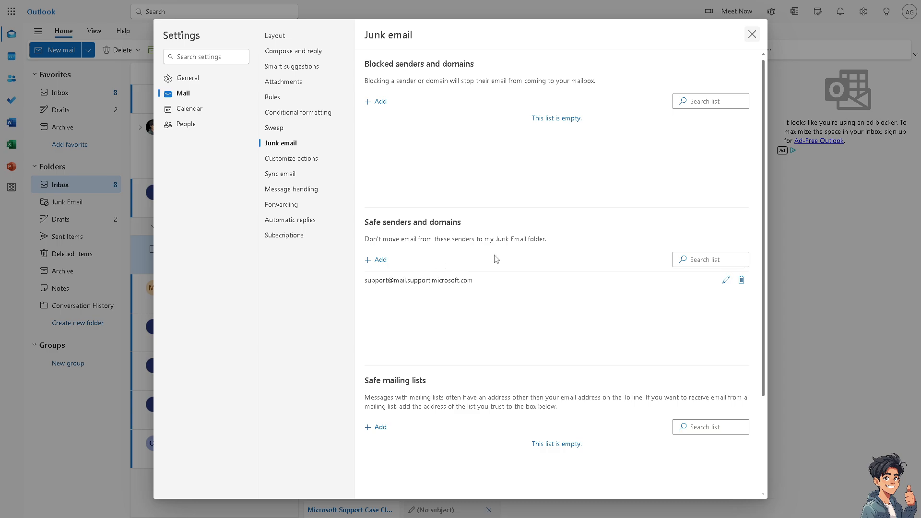
Close the Settings dialog and bring up the Microsoft Support 'Contact us' page
{"action": "left_click", "coordinate": [752, 34]}
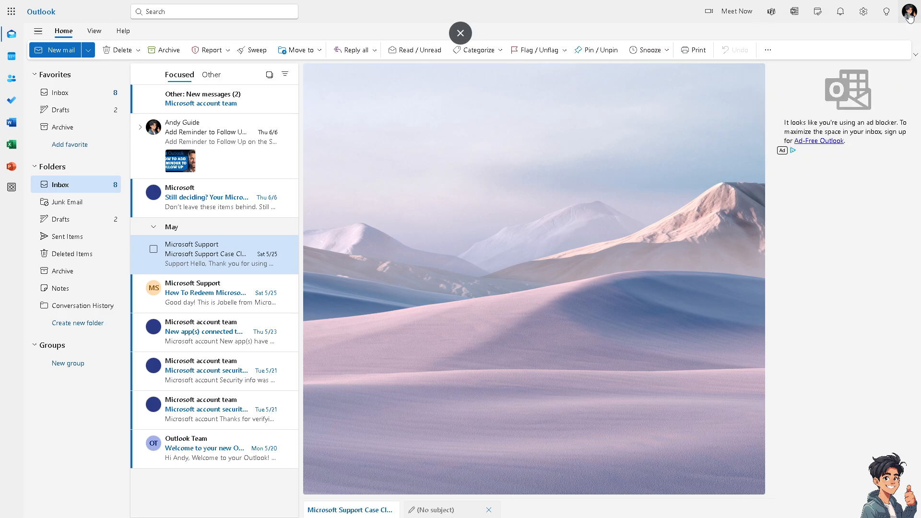
{"action": "left_click", "coordinate": [912, 11]}
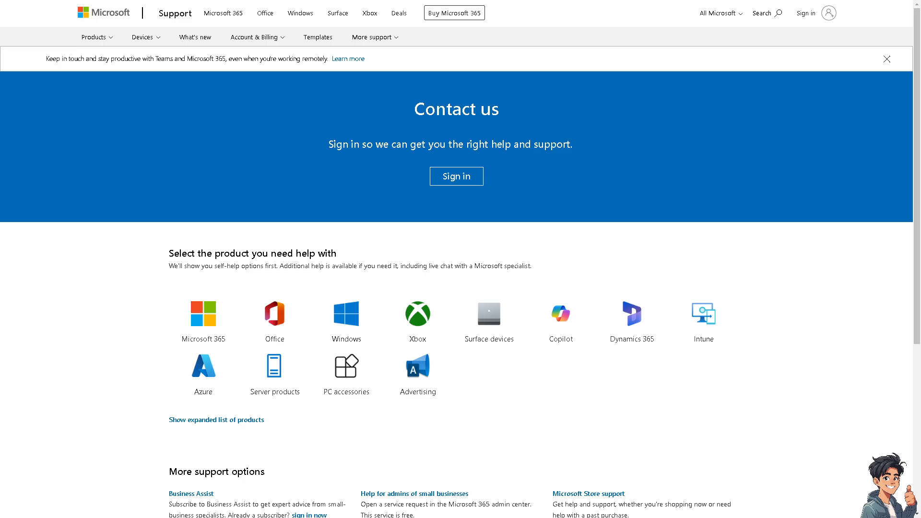
{"action": "mouse_move", "coordinate": [175, 253]}
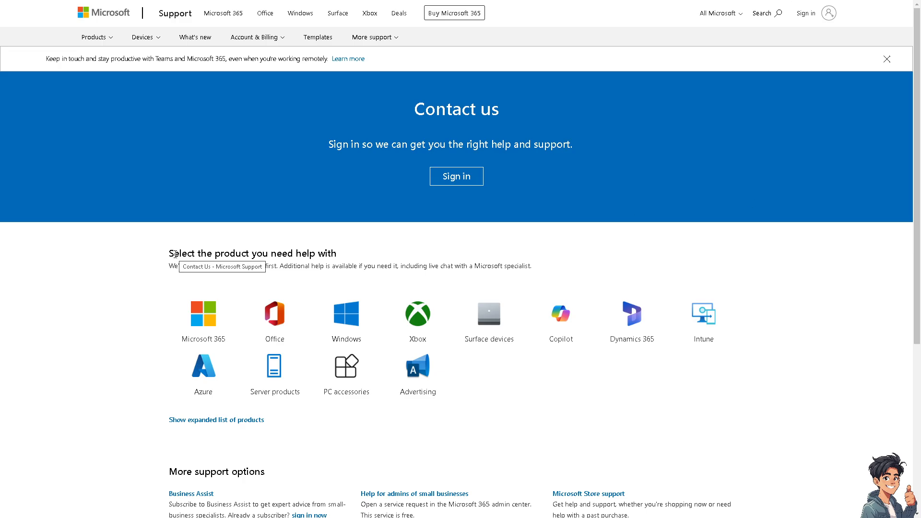
Choose Microsoft 365 as the product, showing the Home versus Business support prompt
{"action": "left_click", "coordinate": [202, 313]}
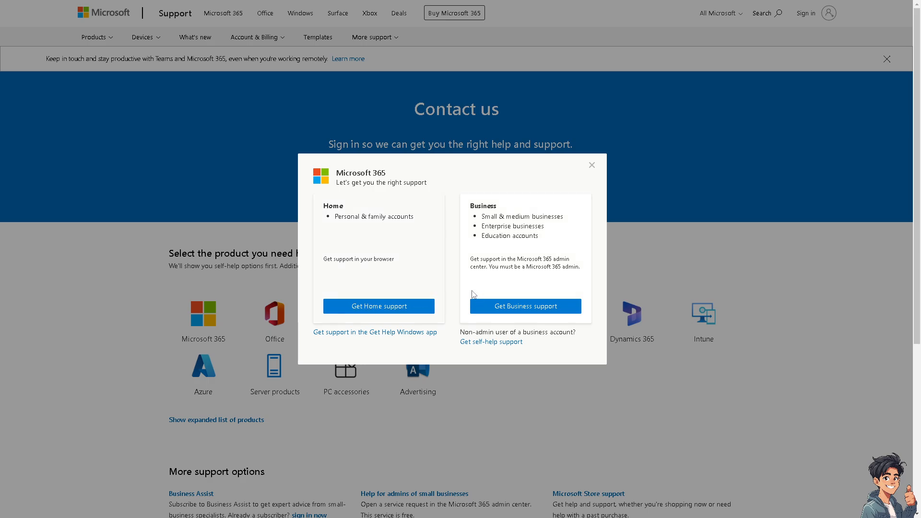
{"action": "mouse_move", "coordinate": [467, 293]}
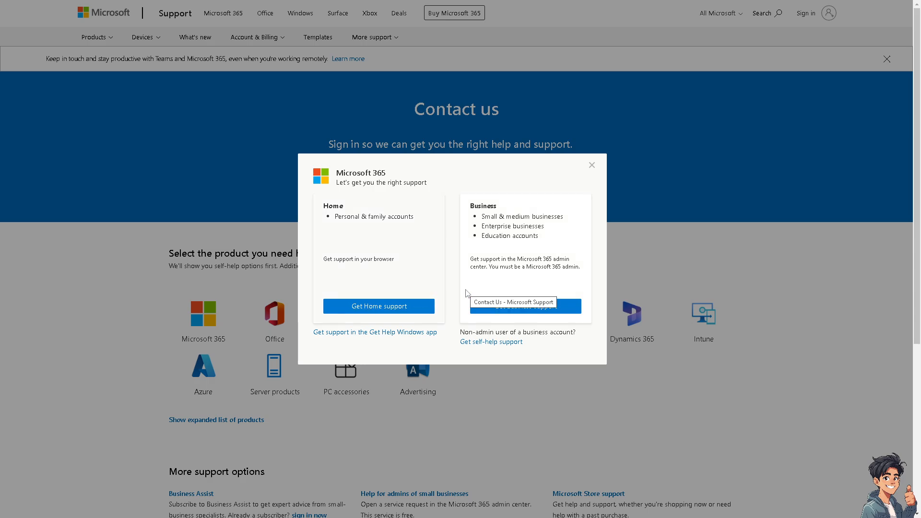
{"action": "mouse_move", "coordinate": [470, 292]}
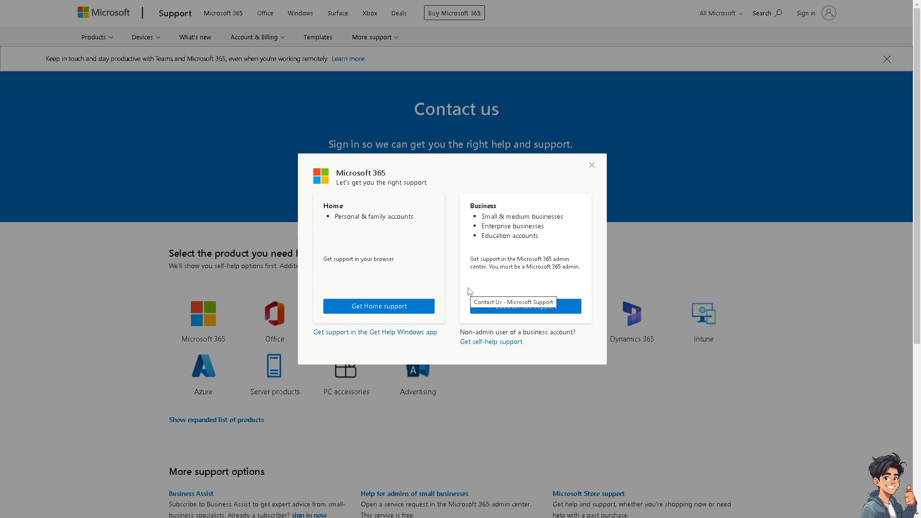
{"action": "mouse_move", "coordinate": [209, 353]}
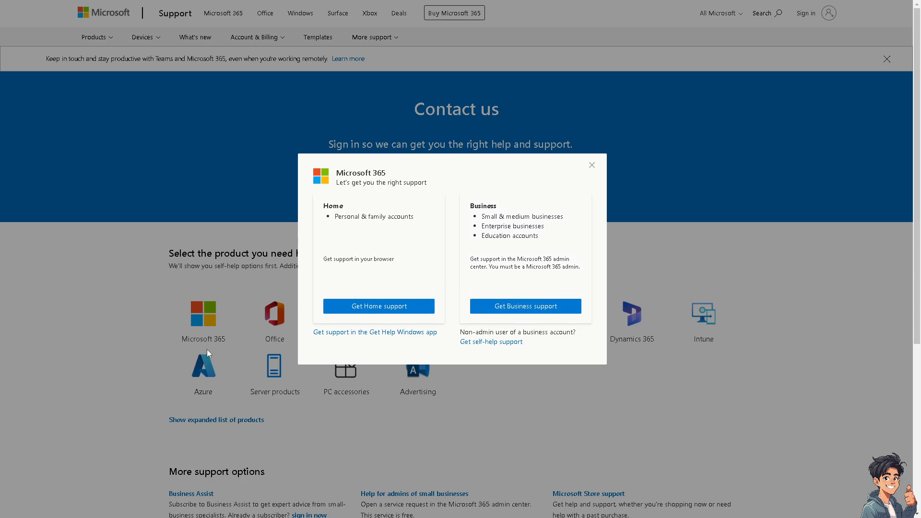
{"action": "mouse_move", "coordinate": [208, 352]}
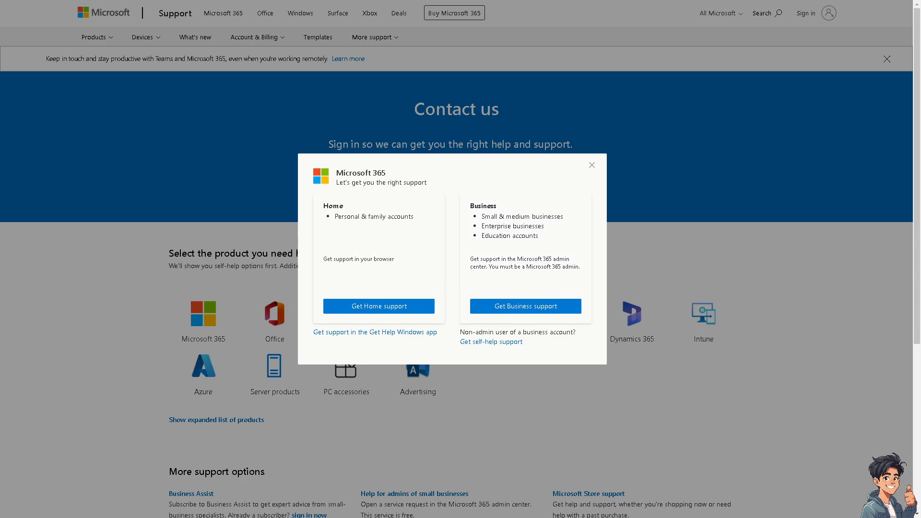